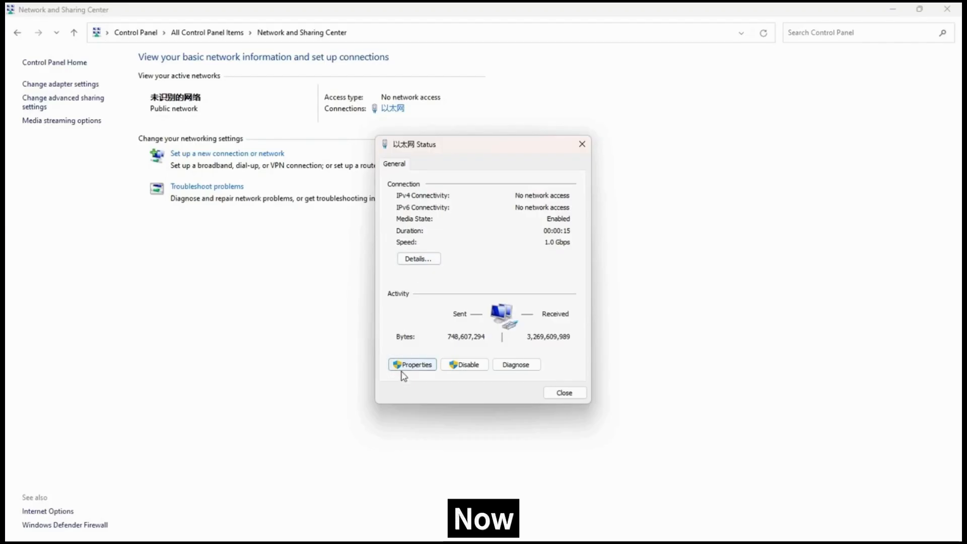
Set the PC Ethernet adapter's IPv4 address to static 192.168.11.3 and close Ethernet Status.
click(412, 363)
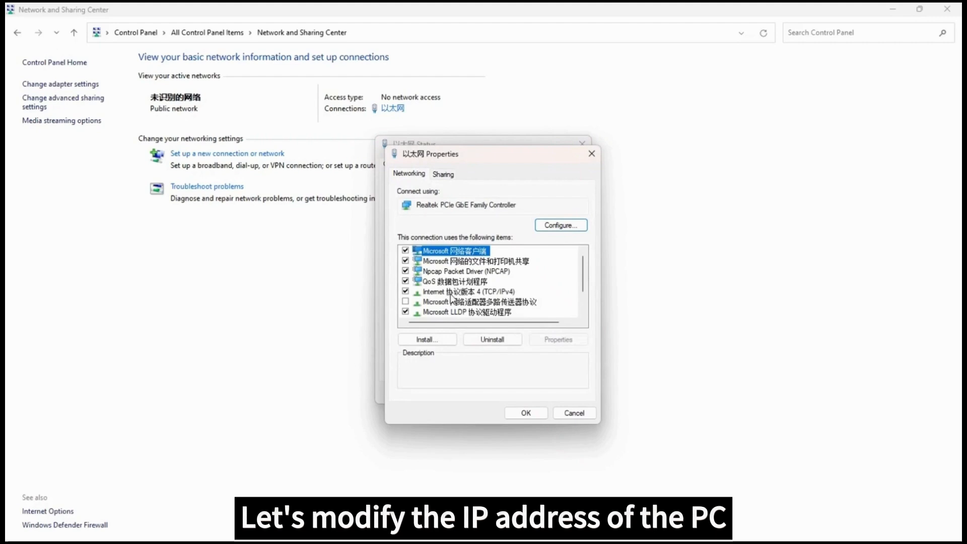
double_click(457, 291)
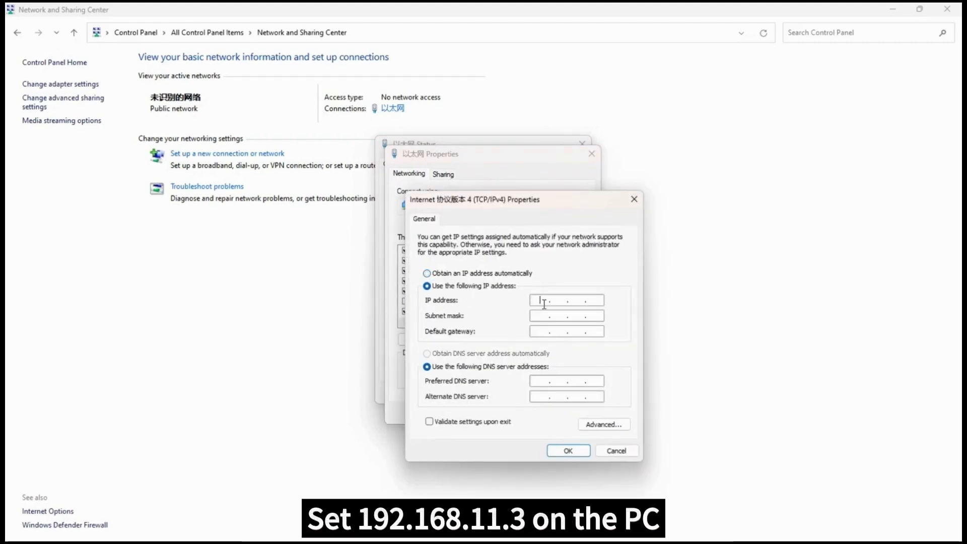
text(192 . . .)
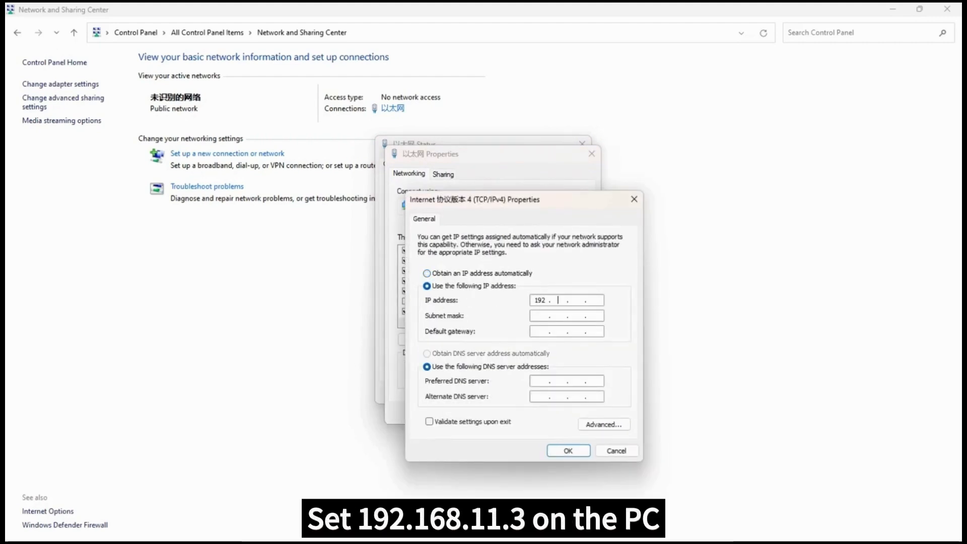
text(168.11)
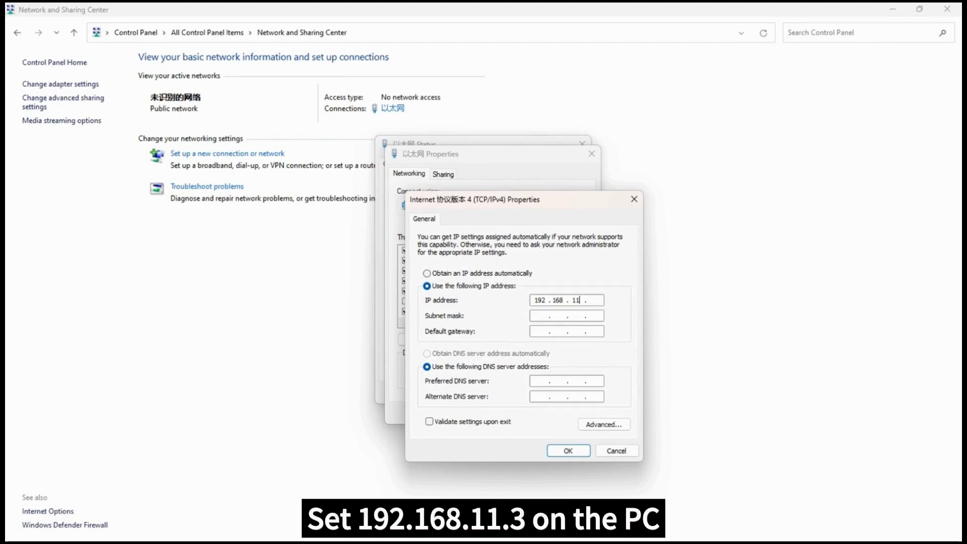
text(3)
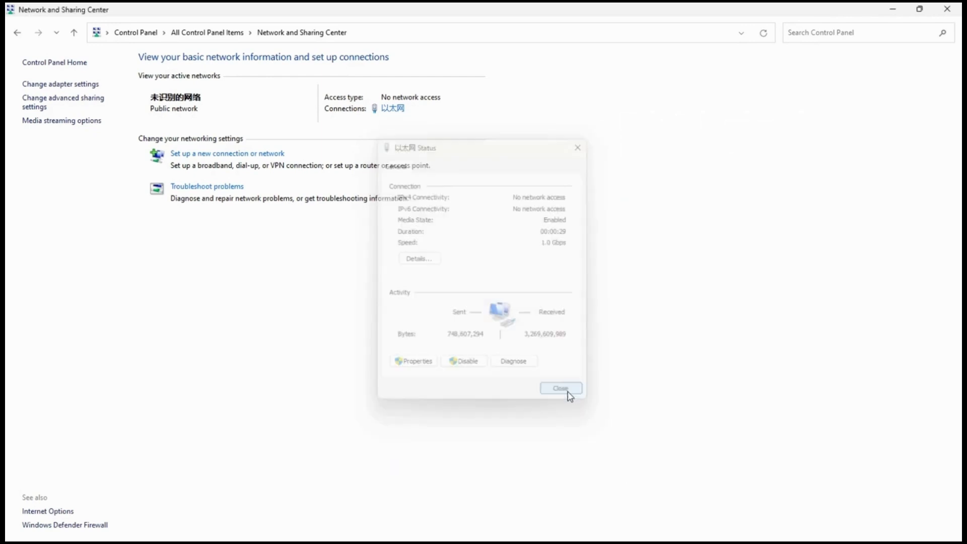
click(560, 388)
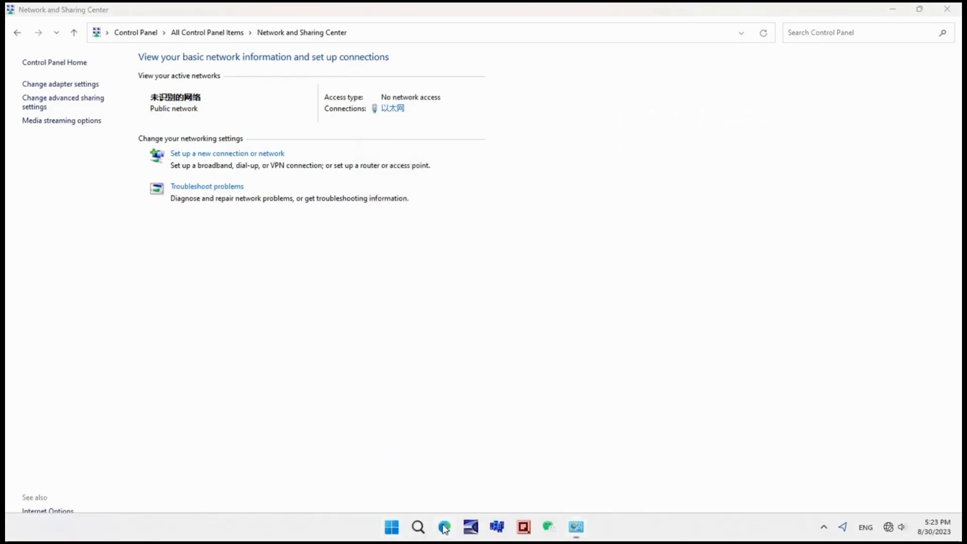
Browse to 192.168.11.1 in Edge and continue past the certificate warning.
click(444, 527)
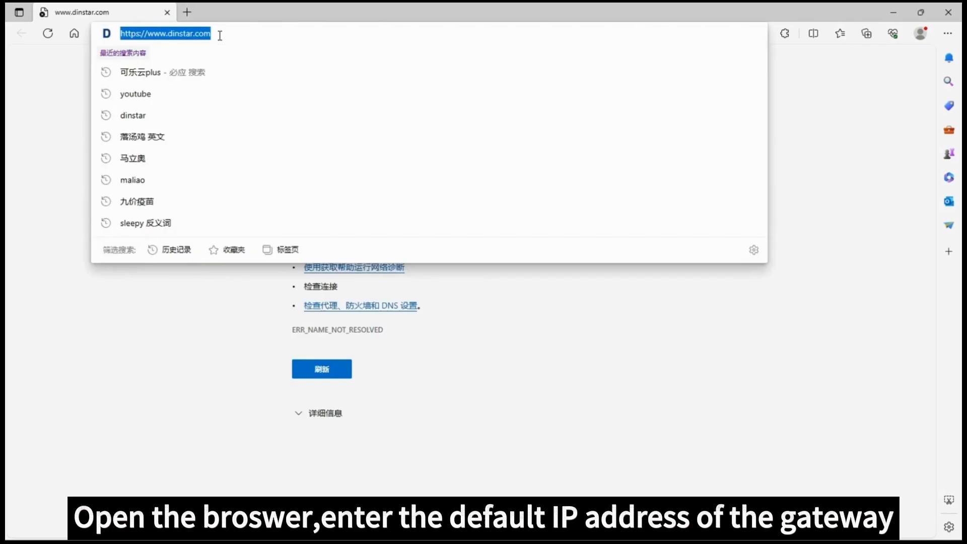
text(192.168.11.1)
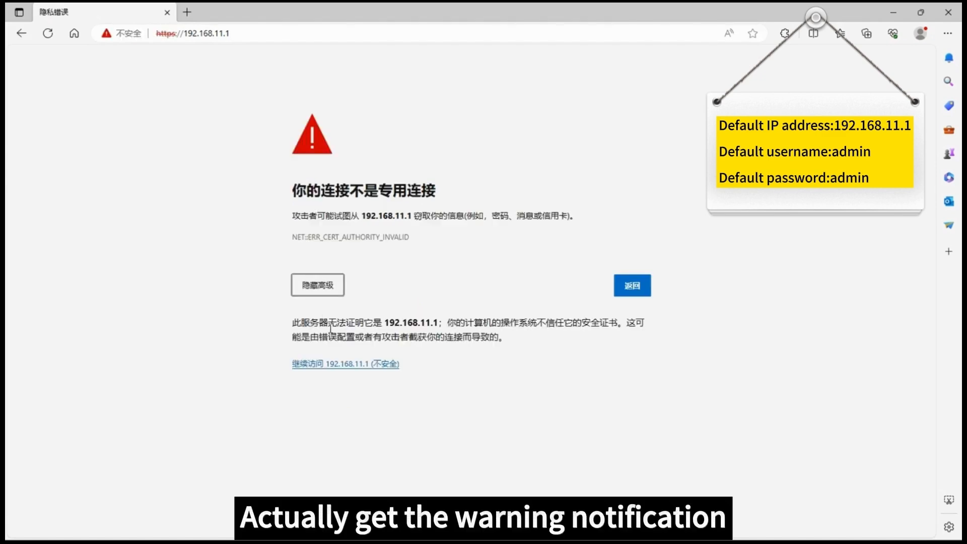
click(344, 365)
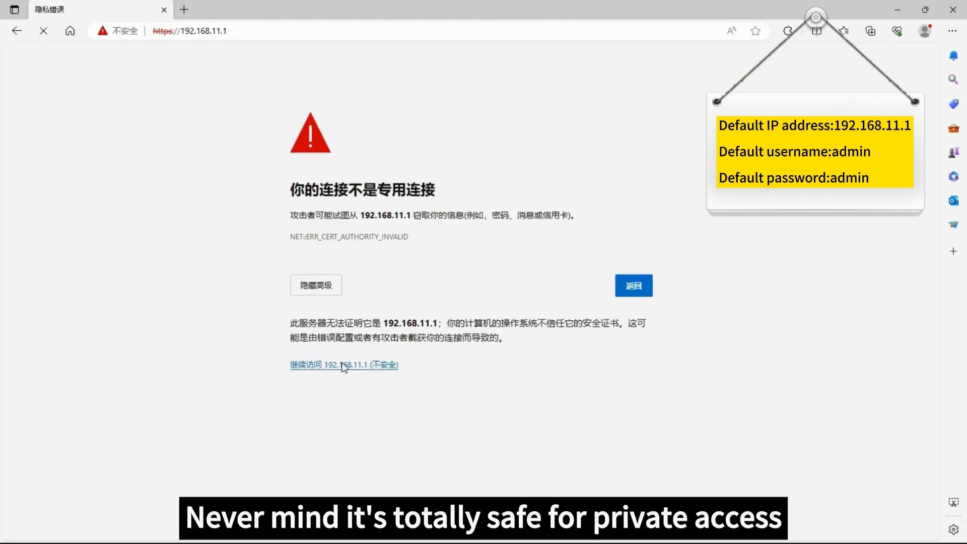
click(344, 364)
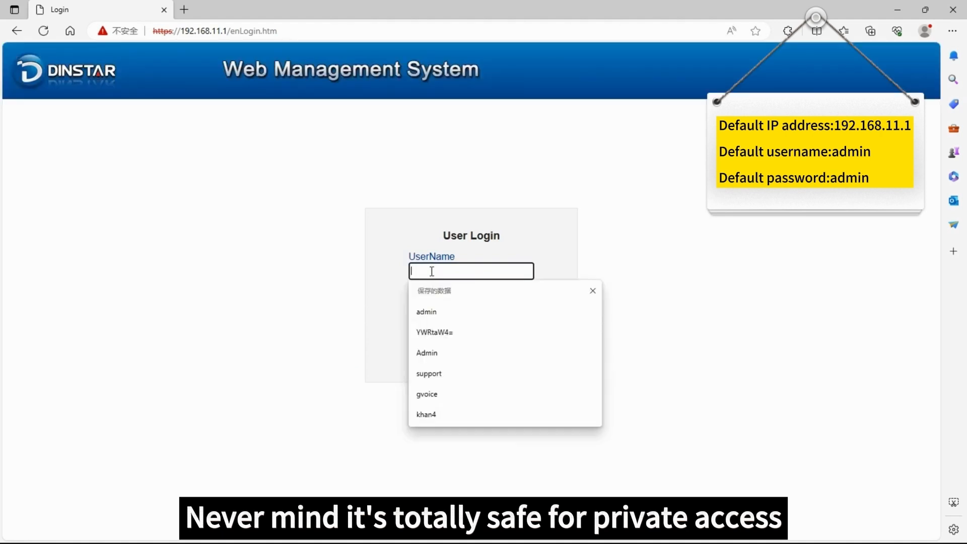
click(426, 312)
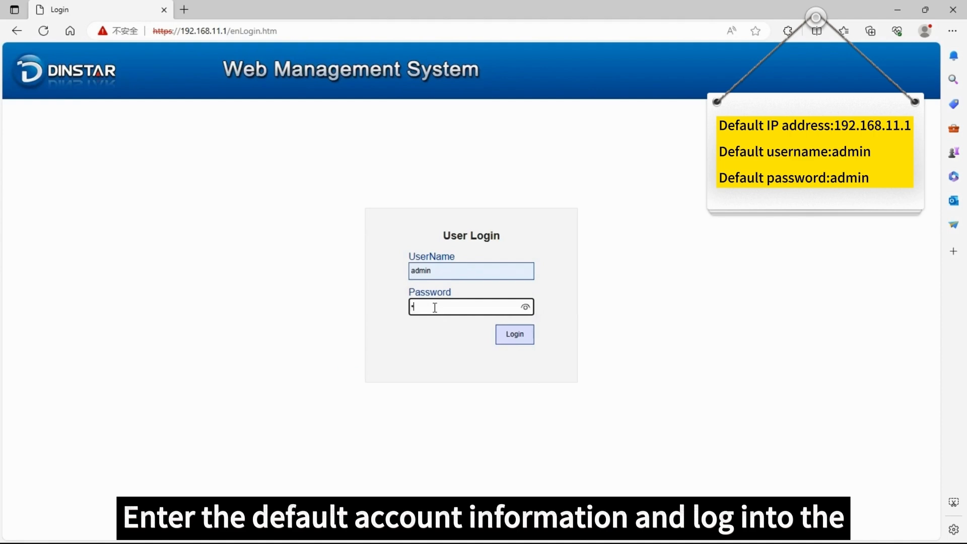
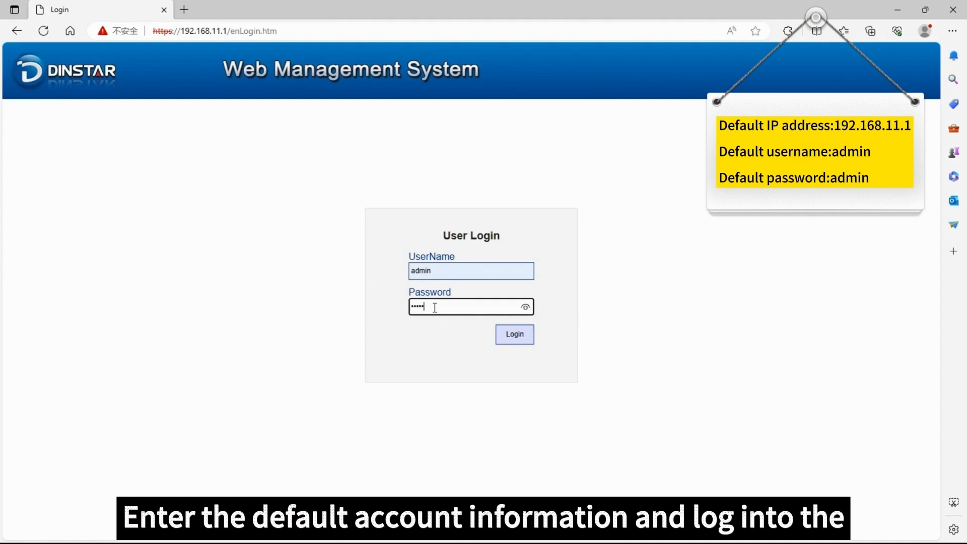
click(514, 334)
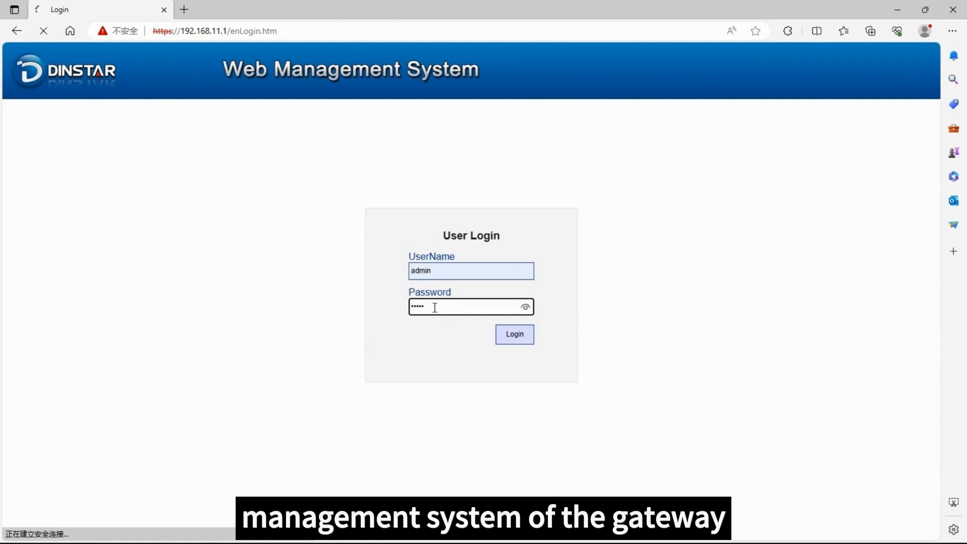
Open Network Configuration > Local Network and clear the current IP address field.
click(515, 333)
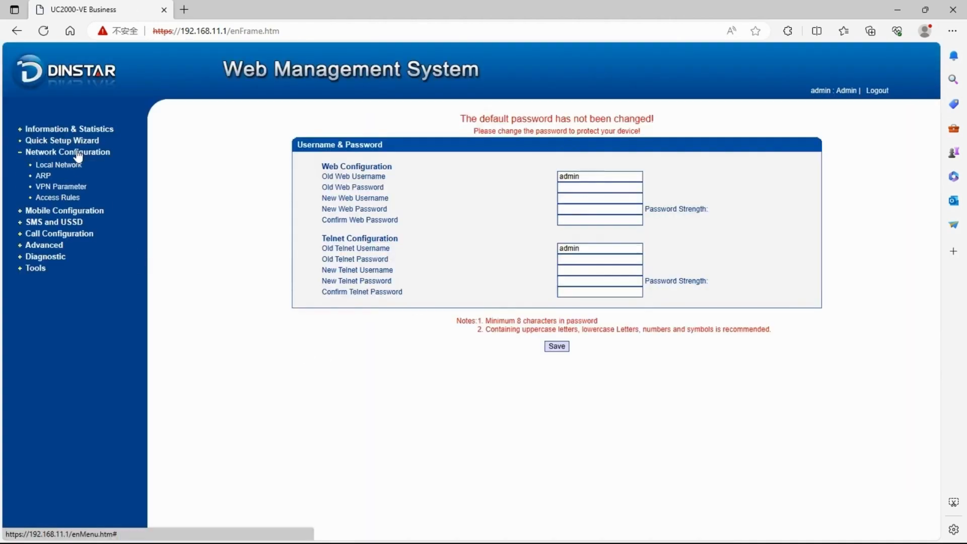
click(58, 164)
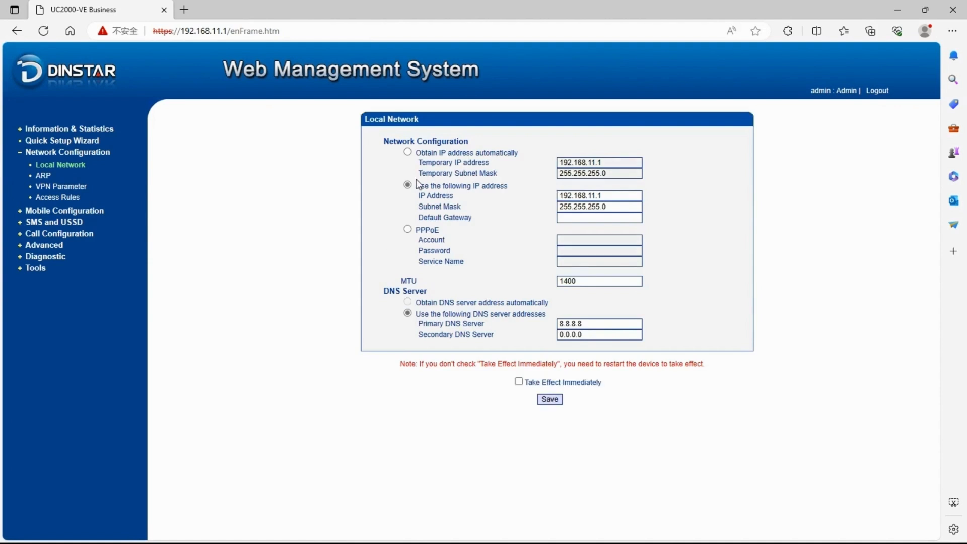
triple_click(597, 195)
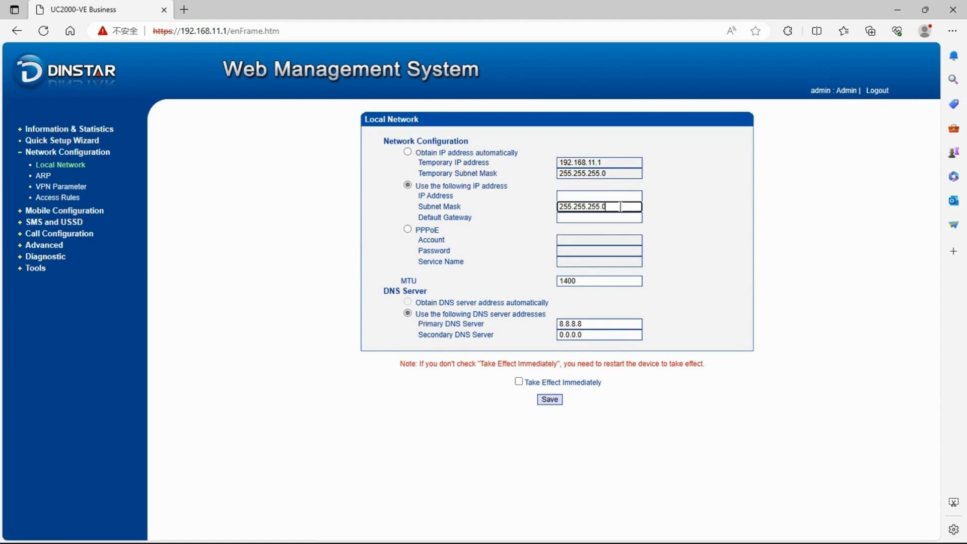
click(598, 196)
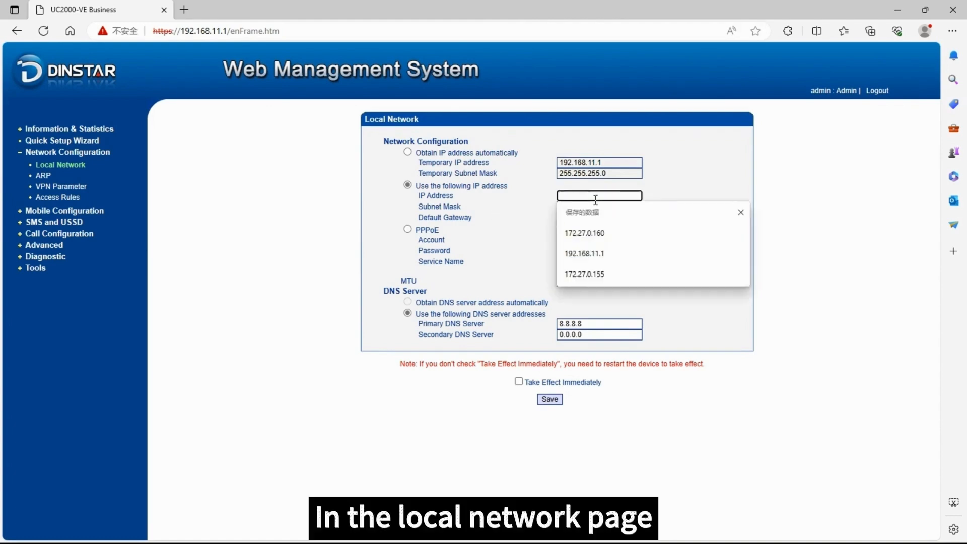
Enter IP 172.27.0.160, mask 255.255.0.0, gateway 172.27.1.1, and save.
text(172.27)
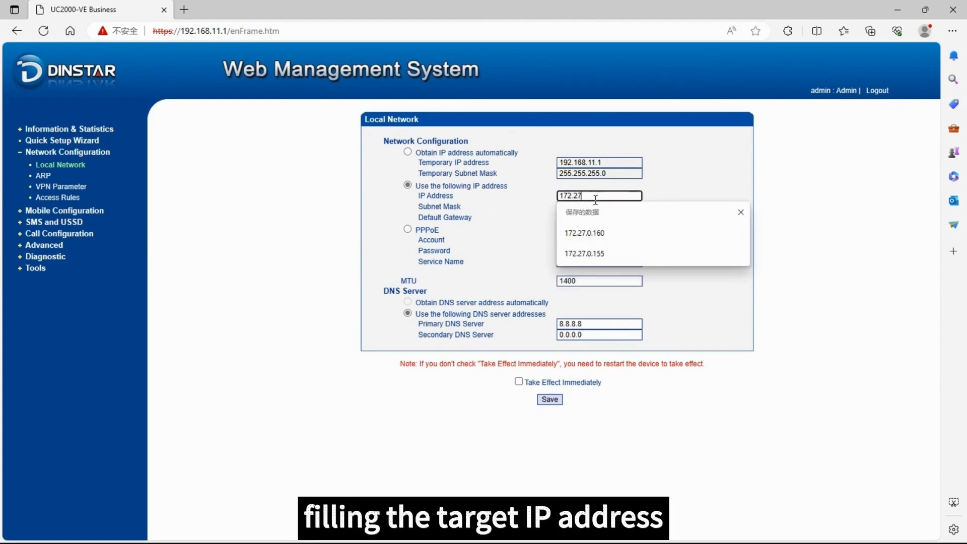
click(584, 233)
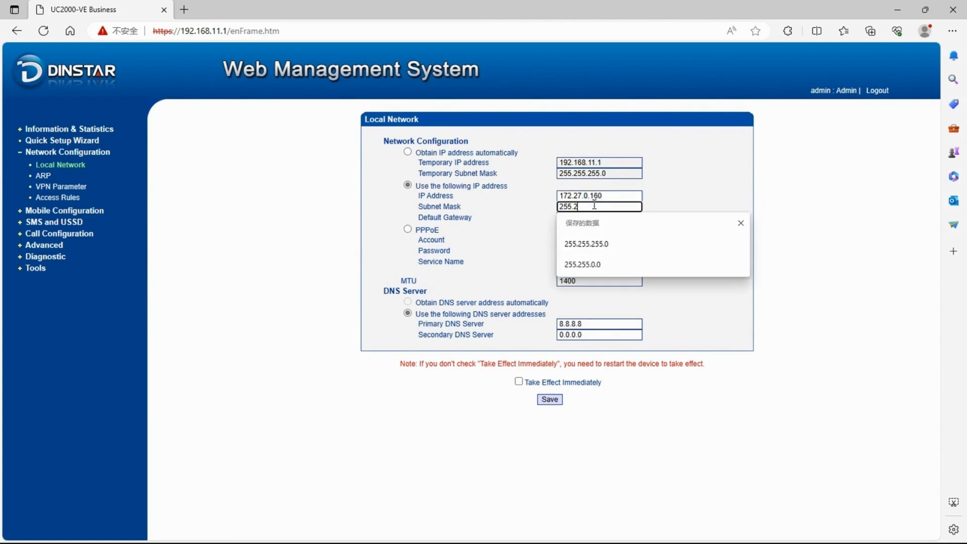
click(582, 264)
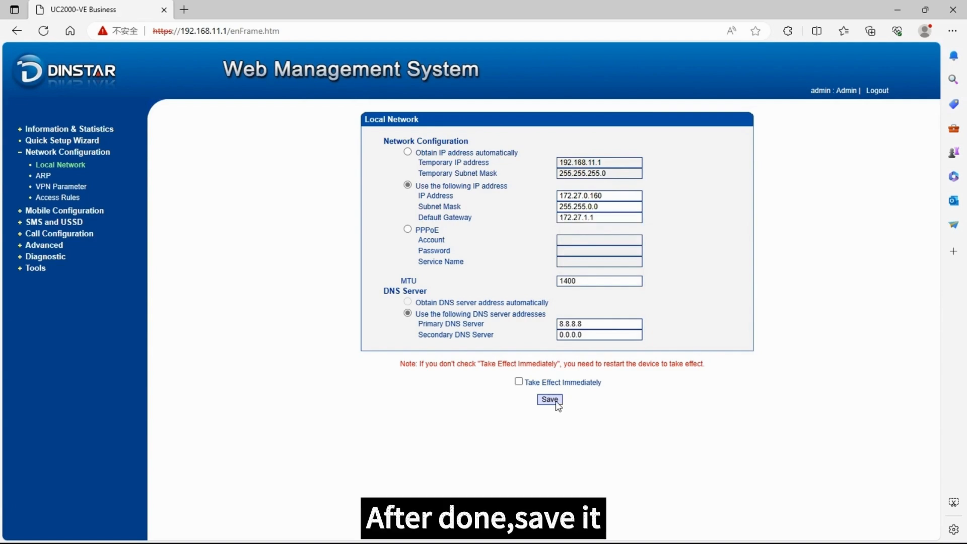
click(549, 399)
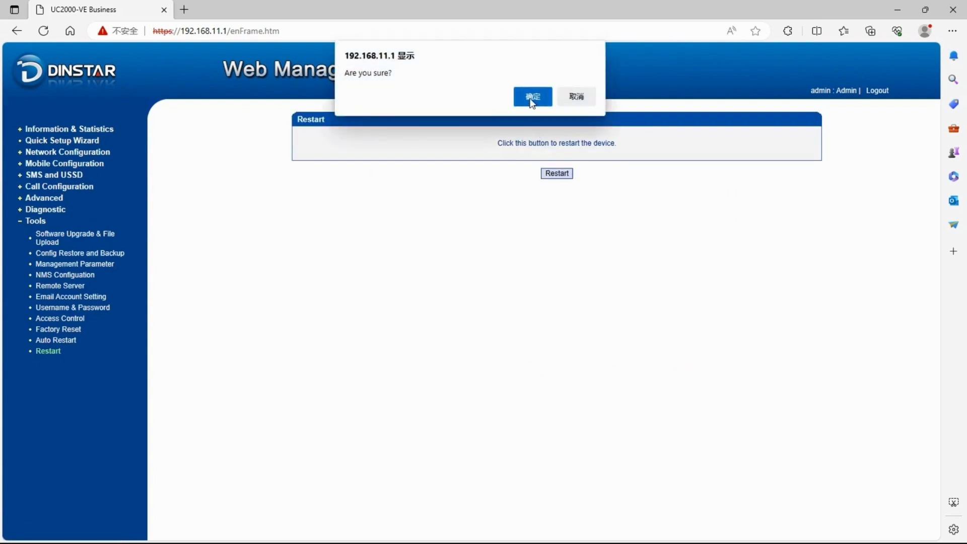
click(532, 97)
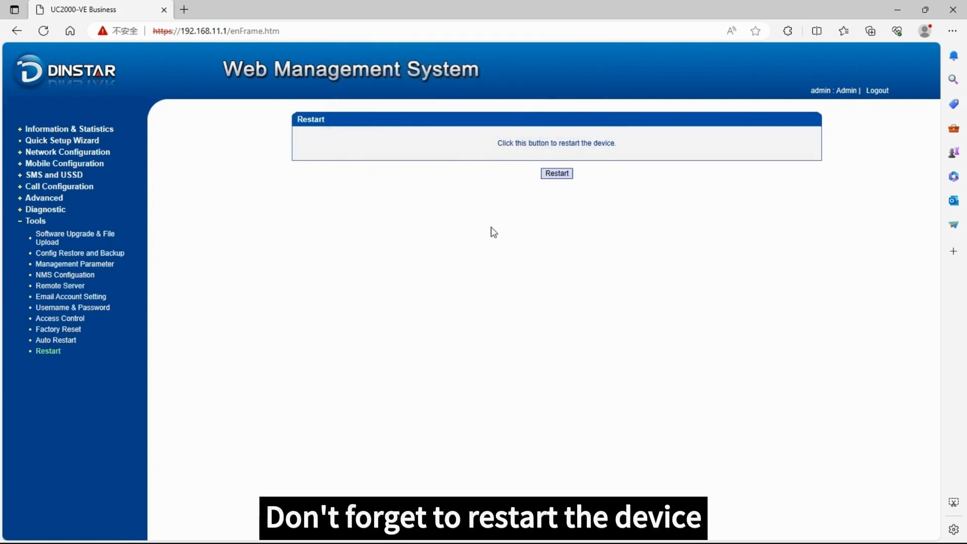
click(556, 174)
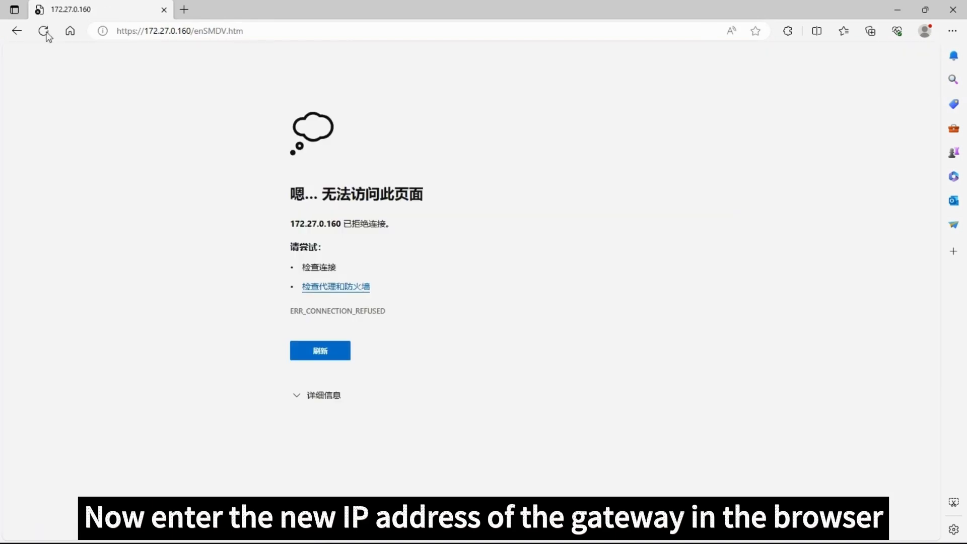
Reload 172.27.0.160, pass the certificate warning, and log in as admin.
click(44, 31)
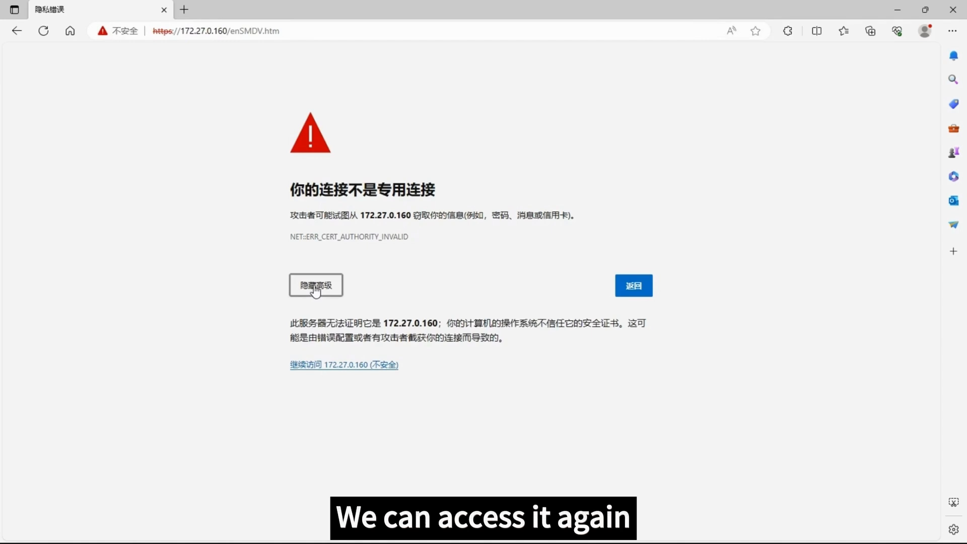
click(343, 365)
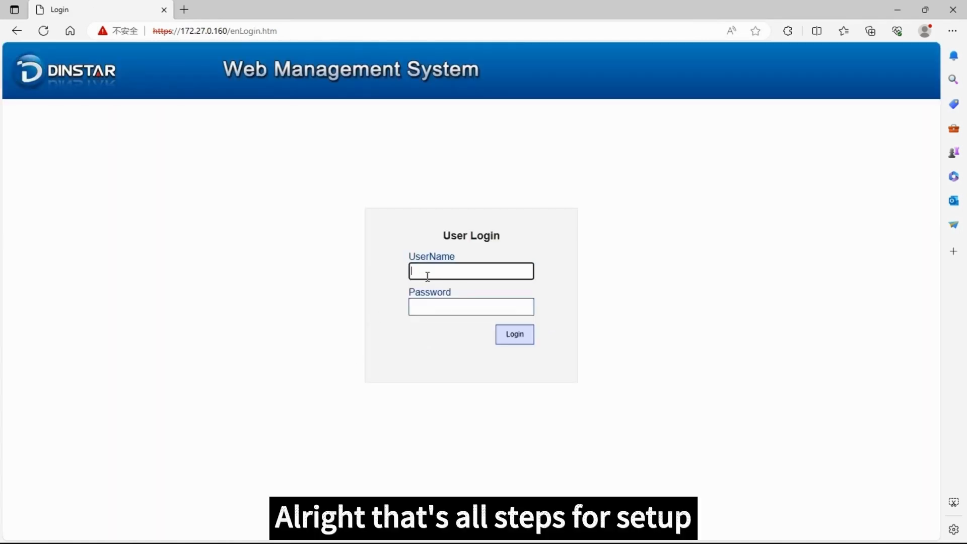
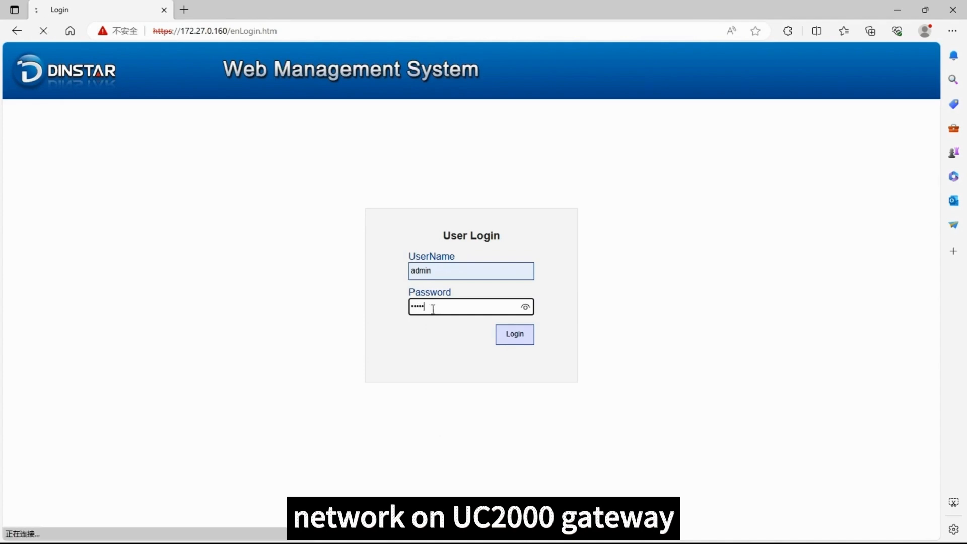
click(514, 333)
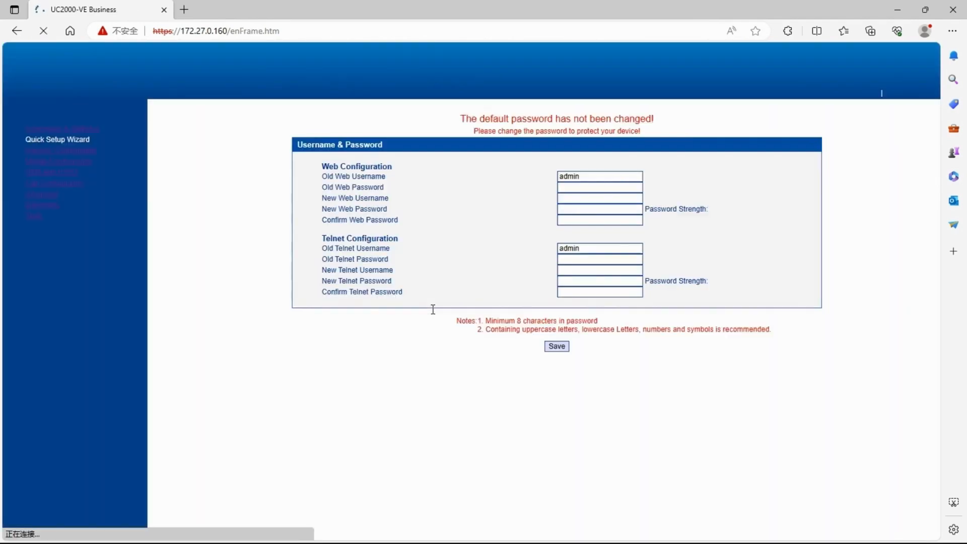